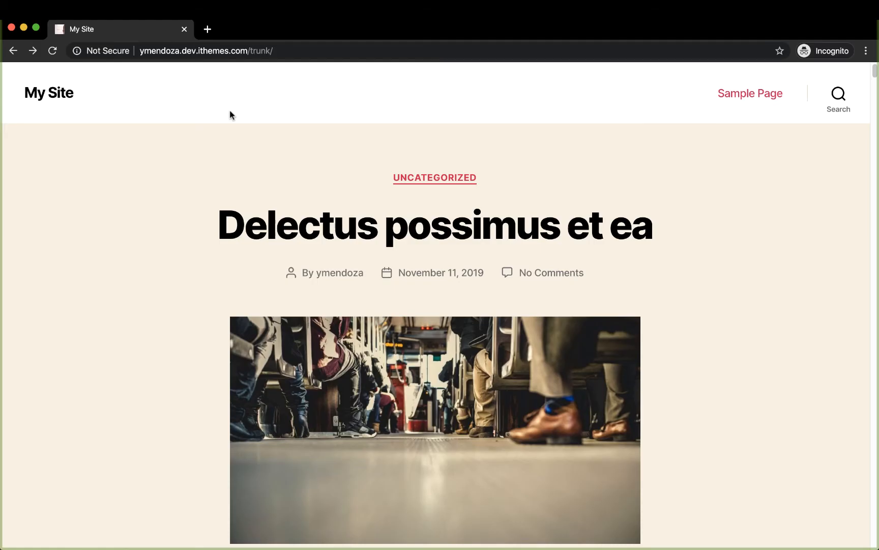
- Load the site's WordPress admin login page by appending wp-admin/ to the URL
click(205, 51)
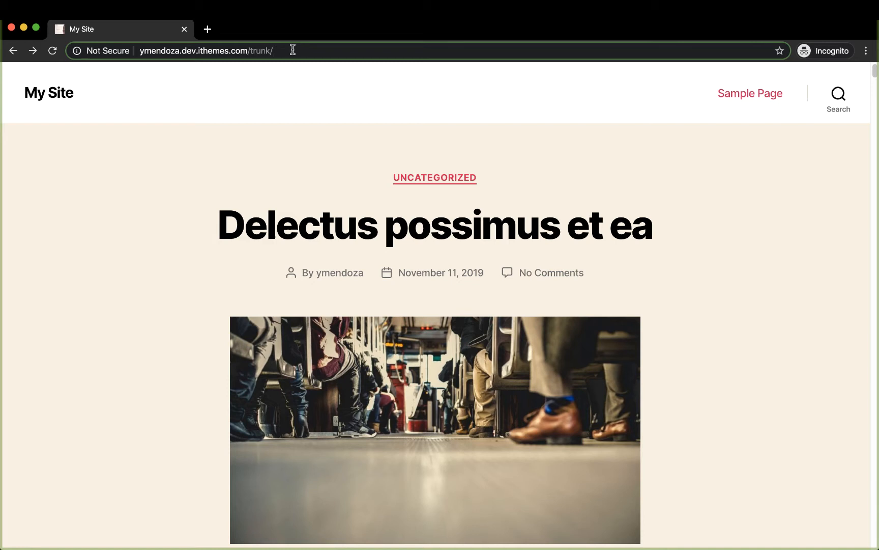
text(wp-admin/)
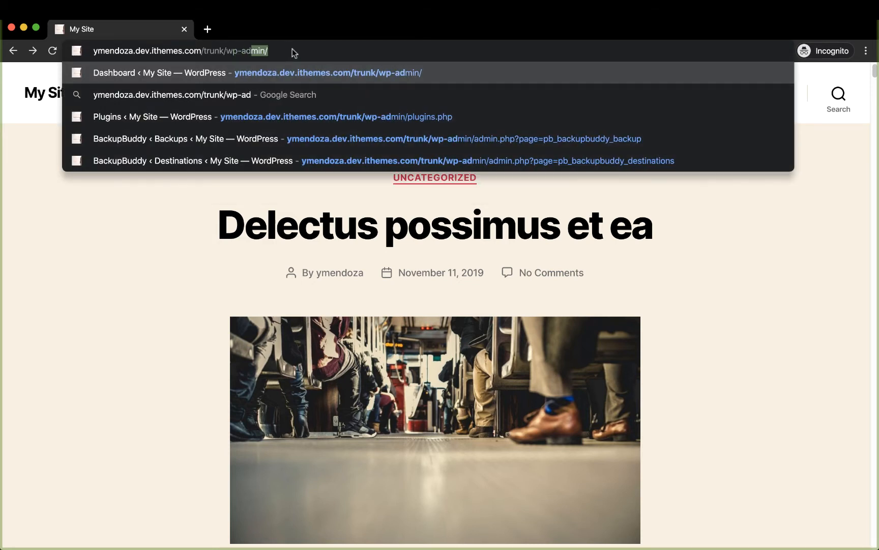
key(Backspace)
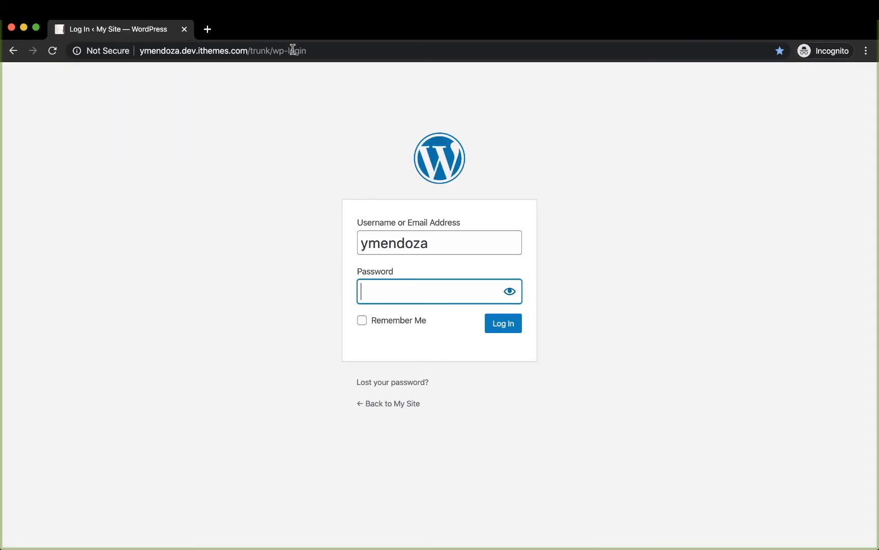
mouse_move(300, 77)
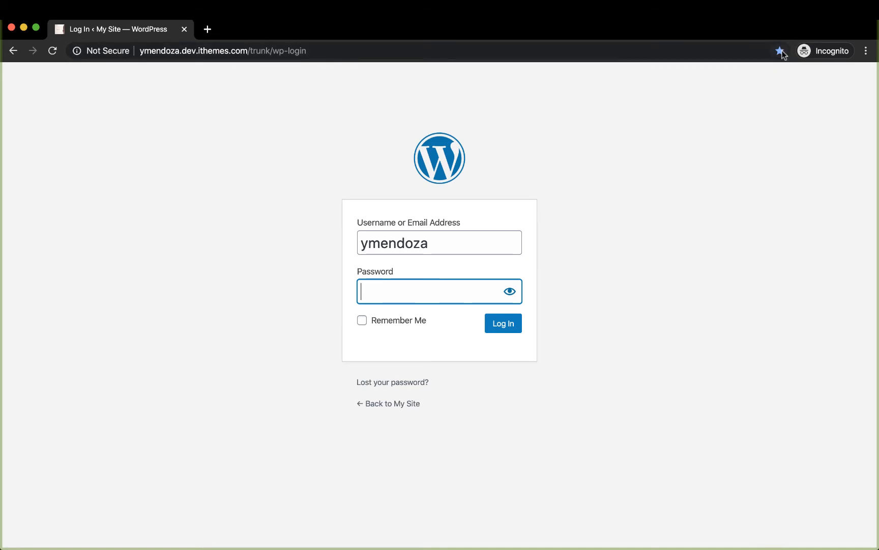
mouse_move(294, 340)
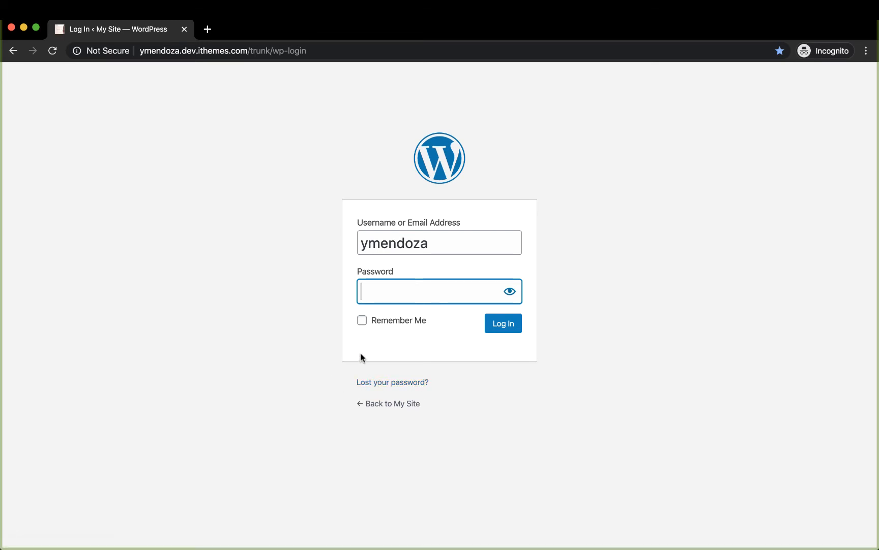
mouse_move(382, 354)
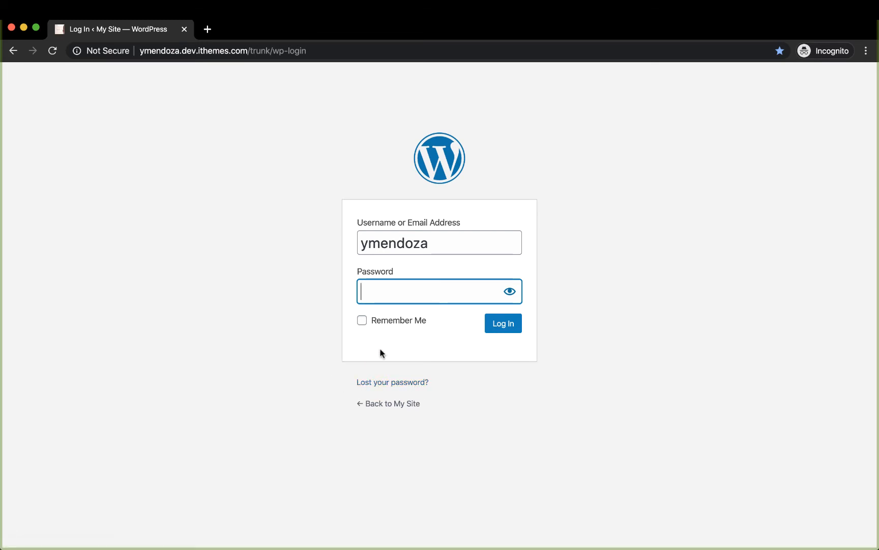
- Enter the account password for the prefilled username and log in
text(password)
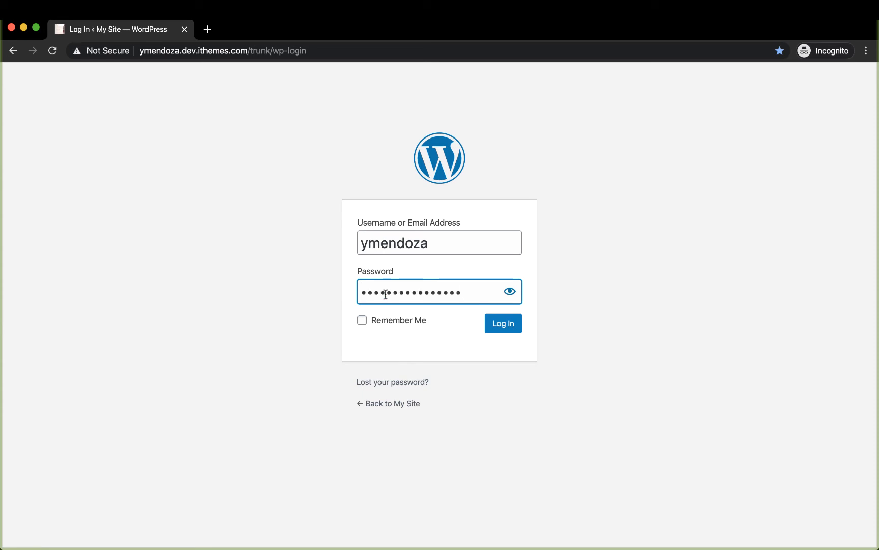
click(502, 322)
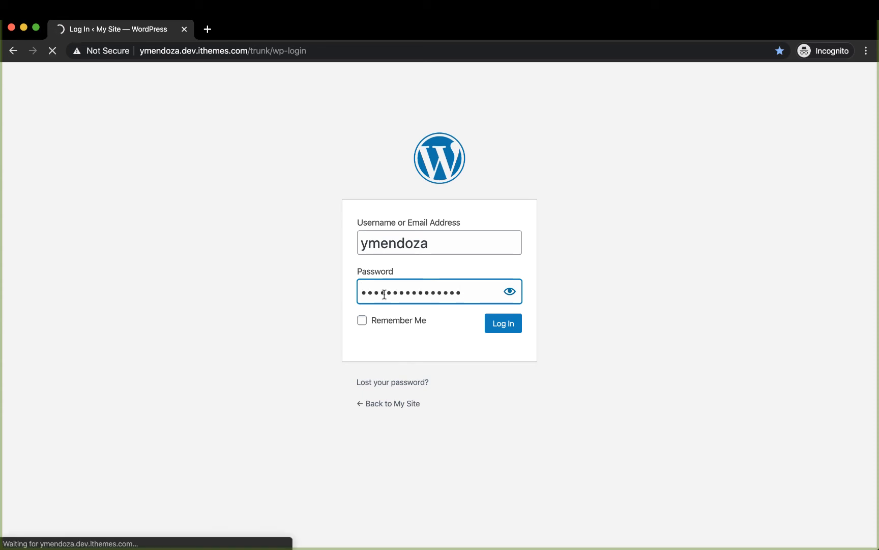
- Let the admin dashboard load and view its top with the welcome panel
click(501, 323)
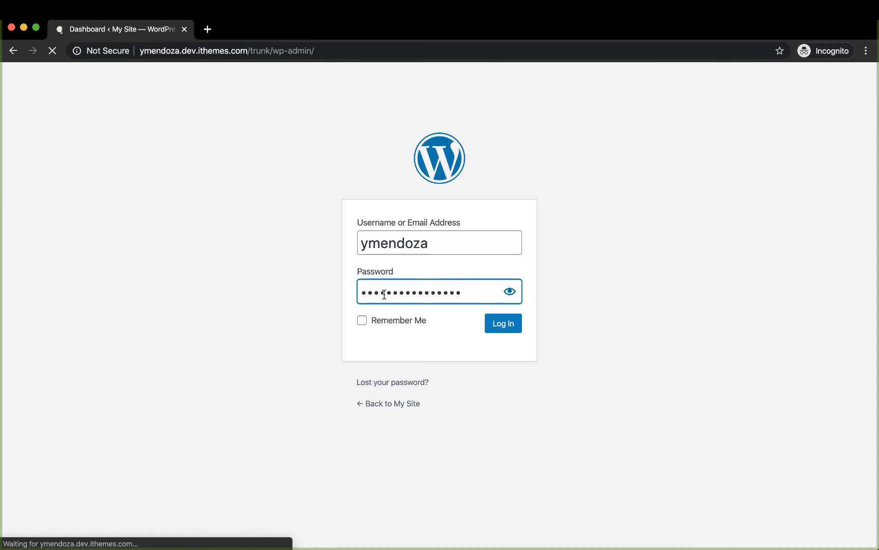
click(502, 322)
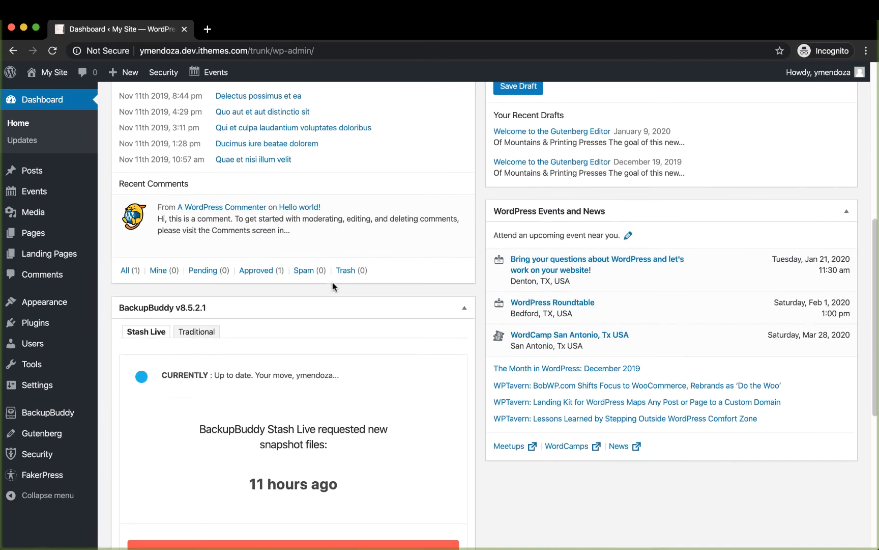
scroll(up, 3)
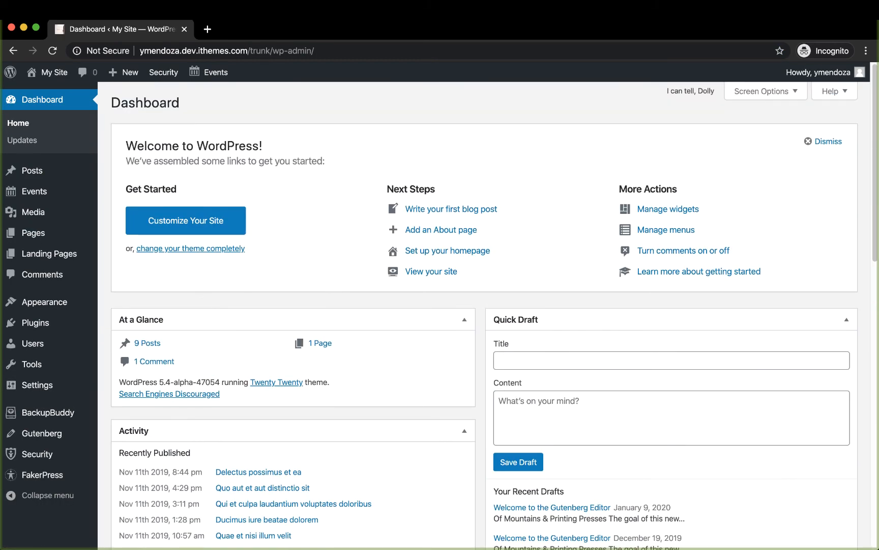